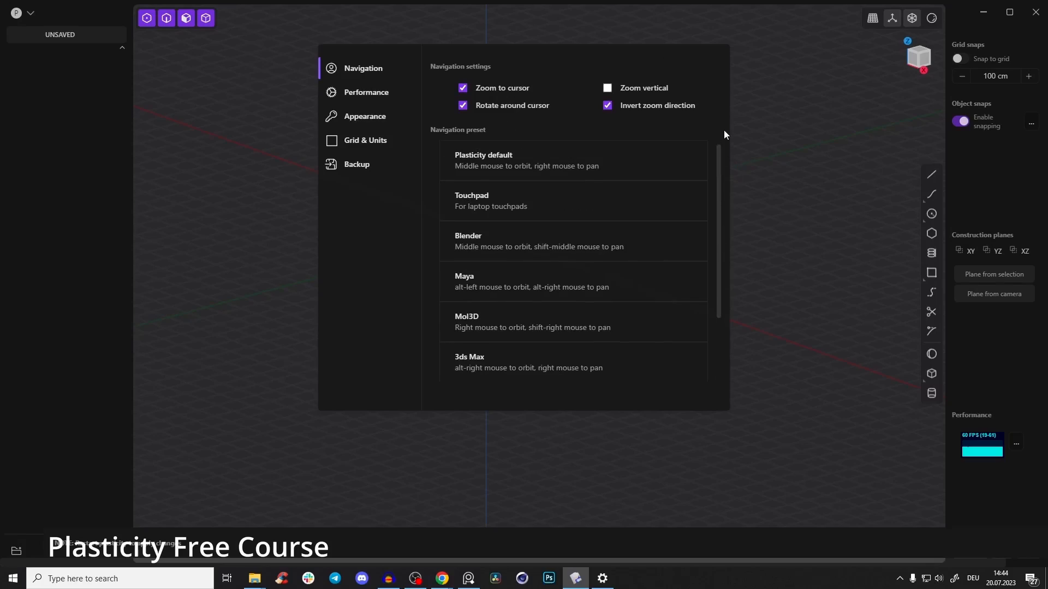
- Browse the Grid & Units and Backup preference pages, then leave the settings
click(365, 140)
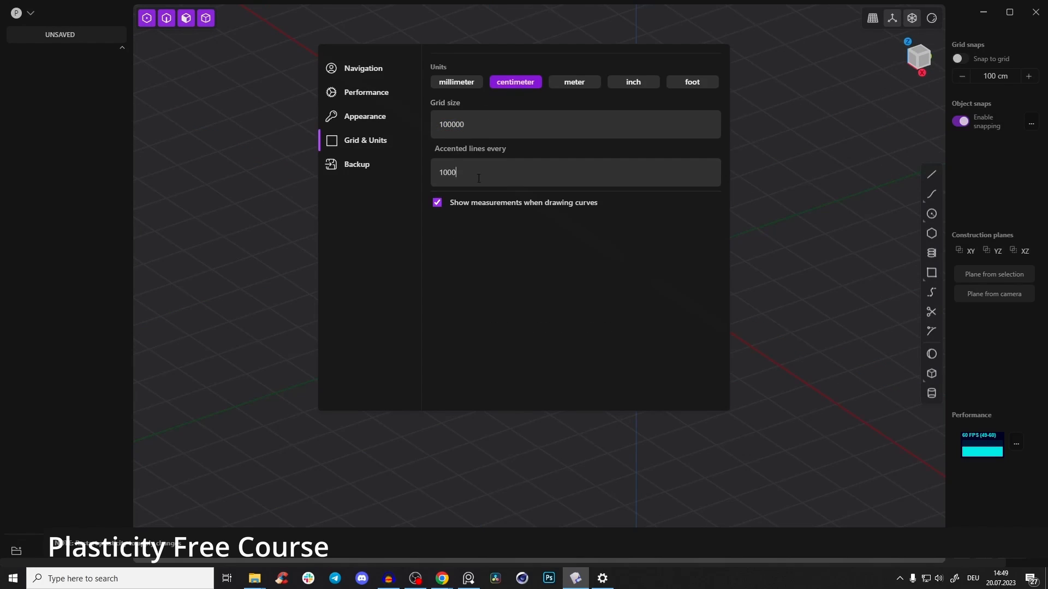
click(356, 165)
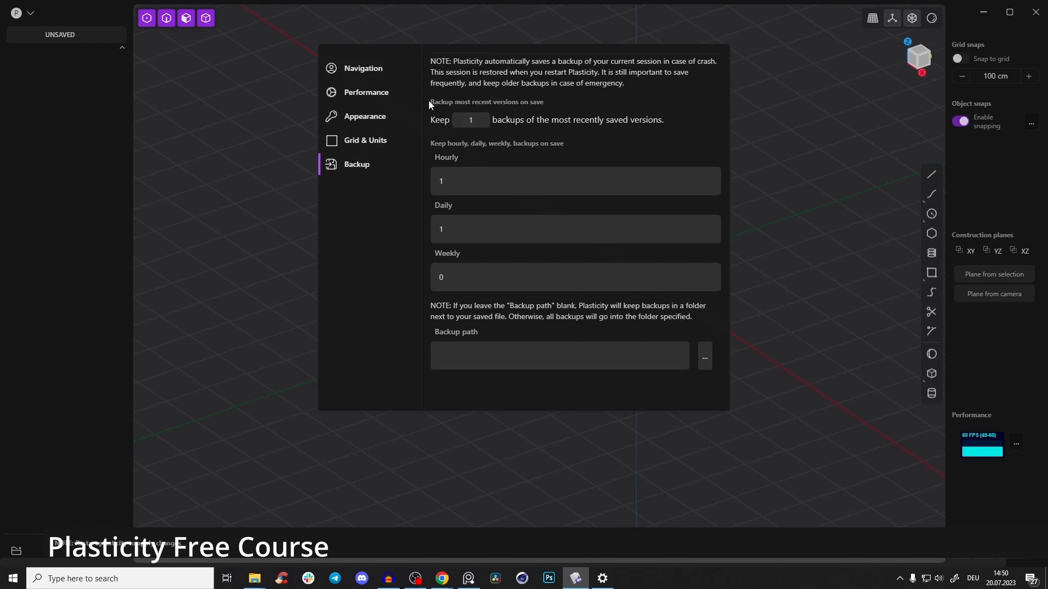
click(16, 14)
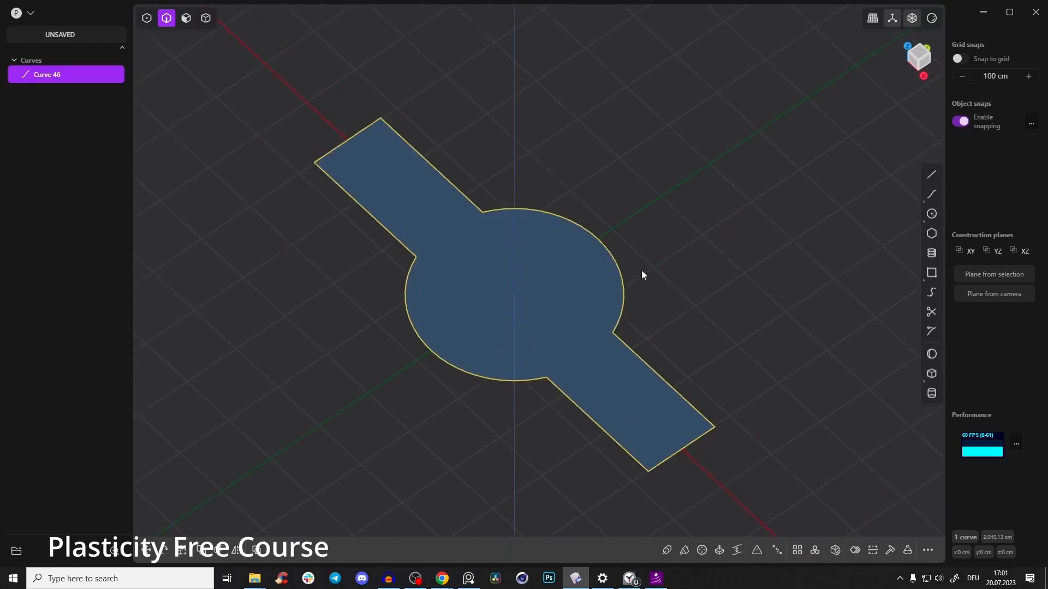
- Pipe the ring curve, scale a profile curve, and fillet the rectangle outline's corners
click(665, 550)
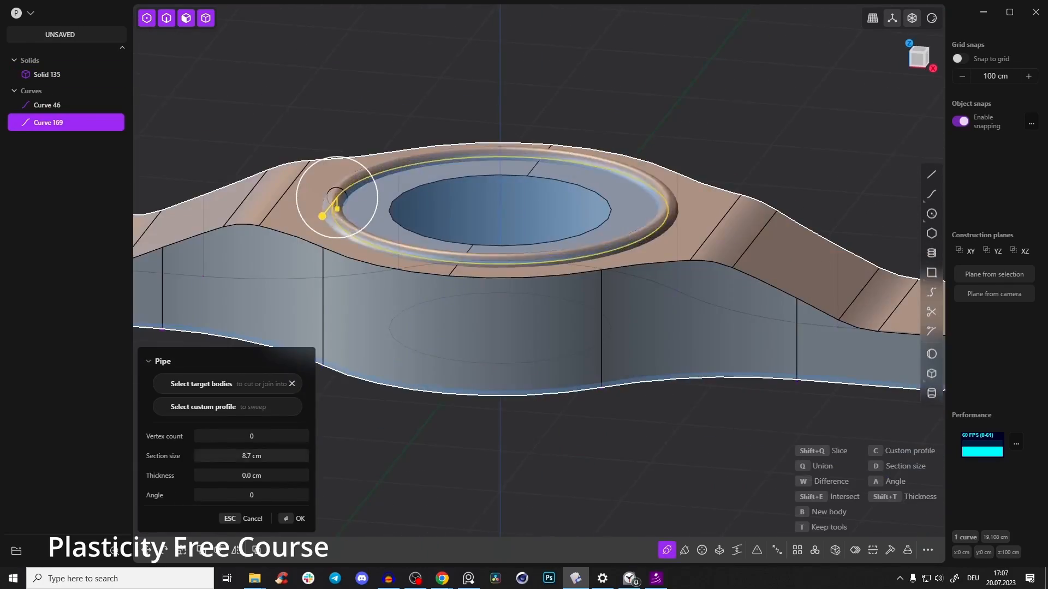
click(299, 520)
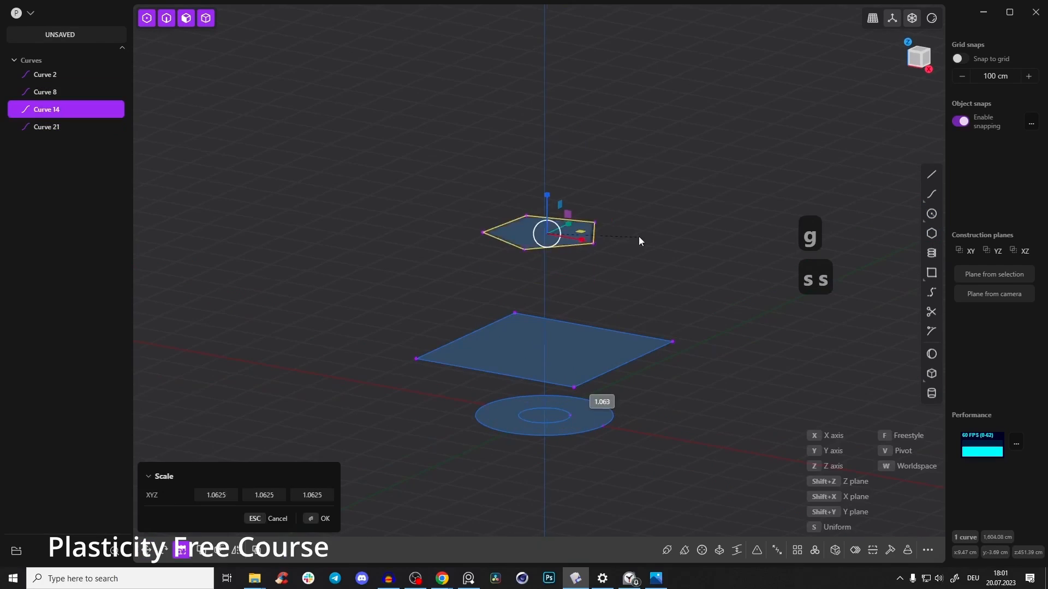
key(Alt+H)
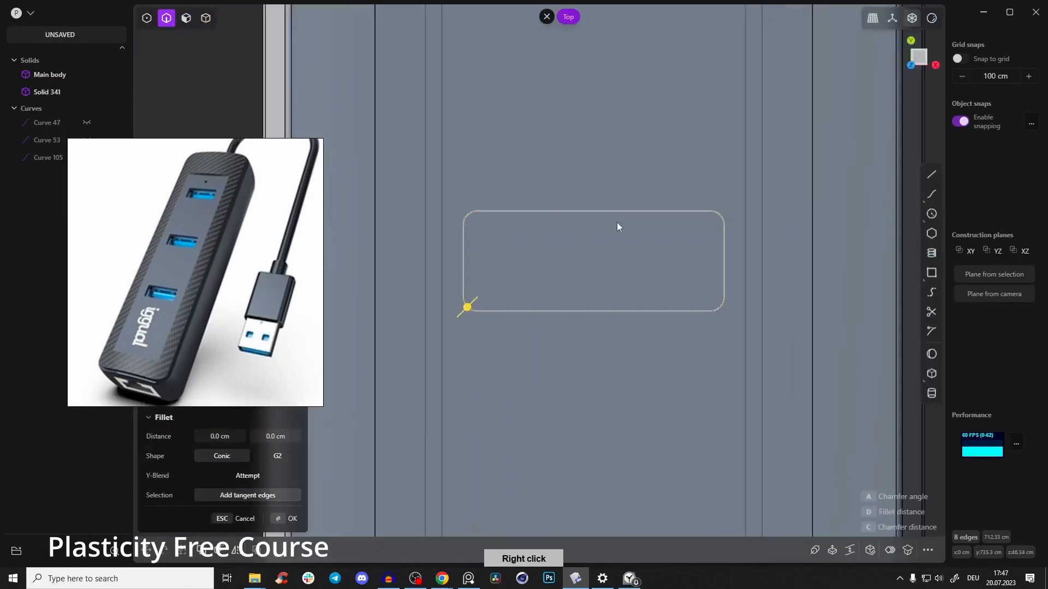
click(292, 518)
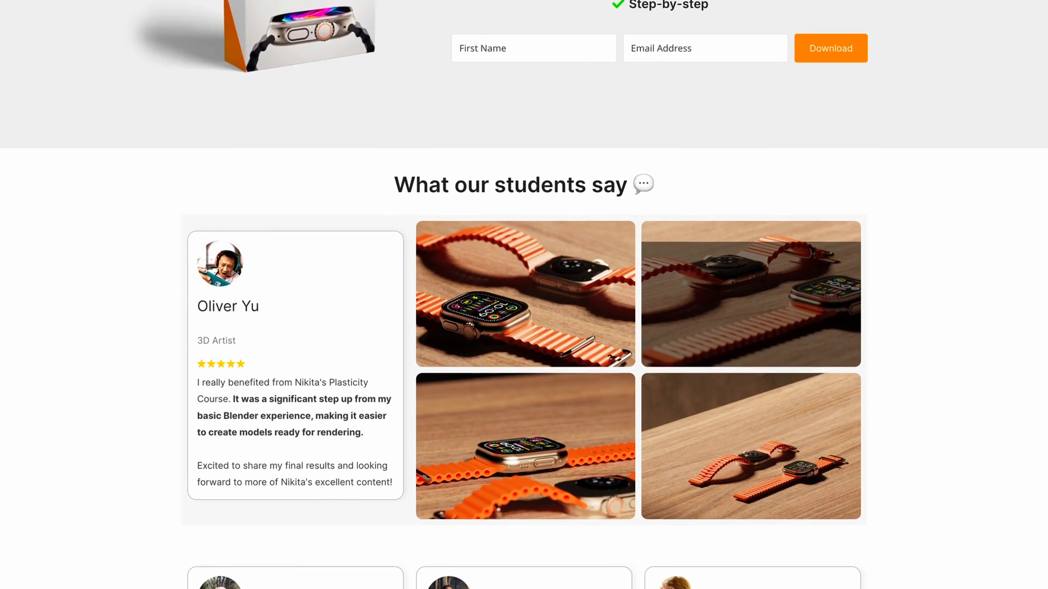
scroll(down, 3)
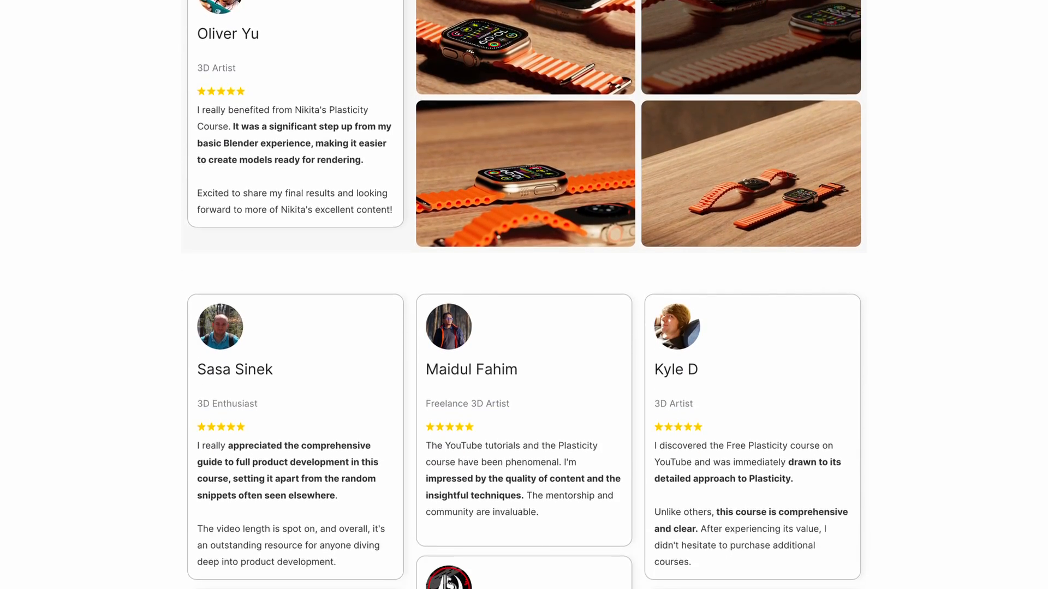
scroll(down, 3)
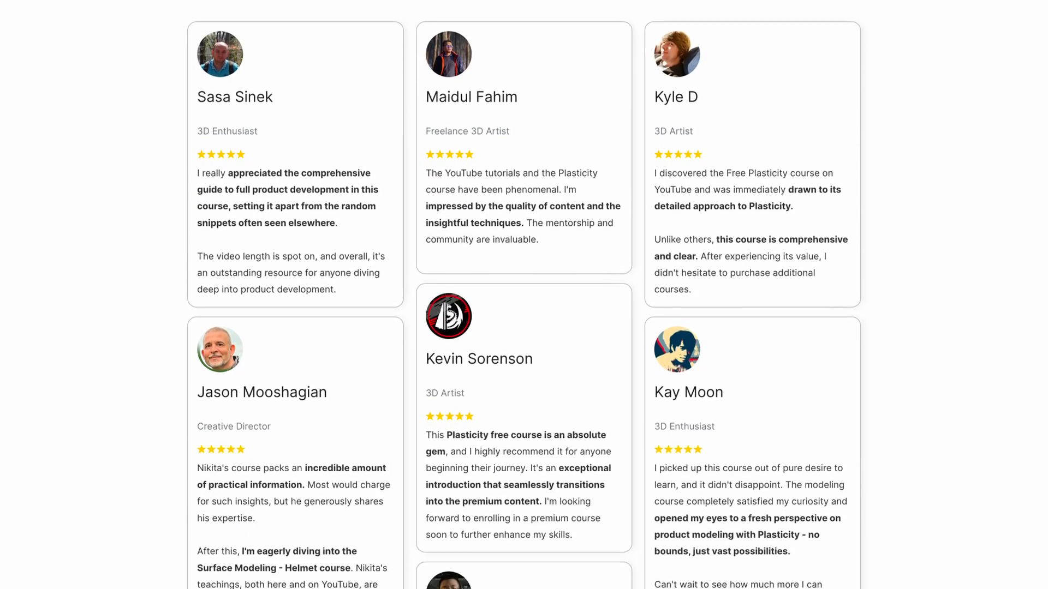
scroll(down, 3)
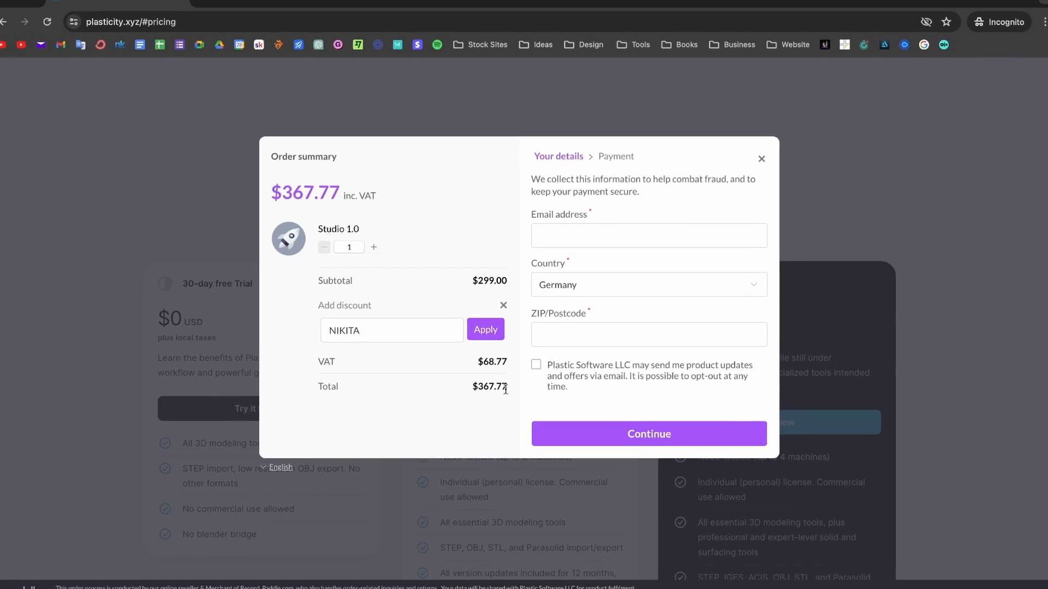
- Apply the NIKITA discount, dropping the Studio 1.0 total to $330.99, and highlight it
click(484, 330)
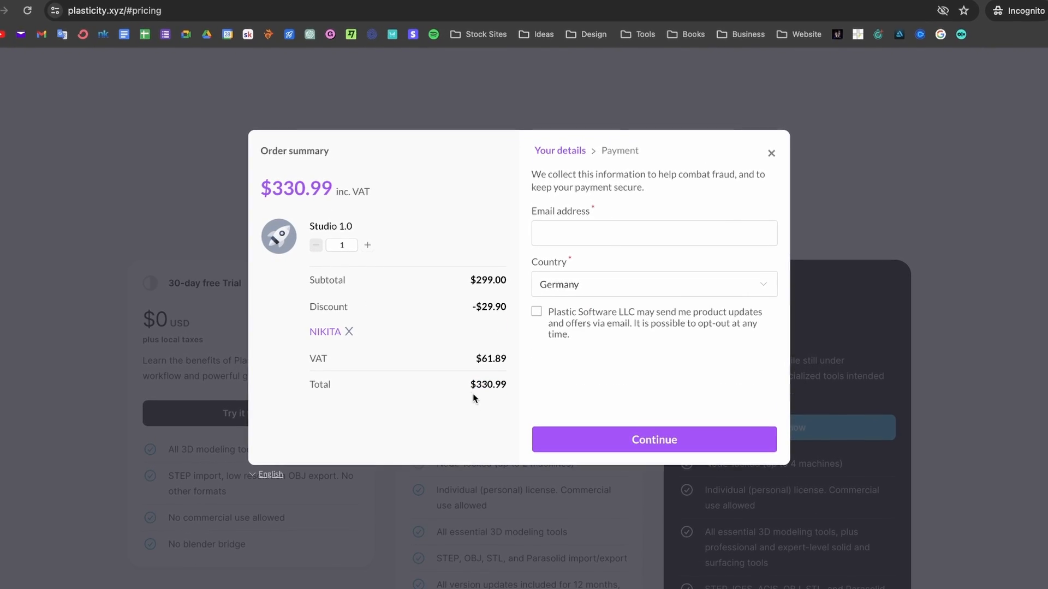
double_click(487, 384)
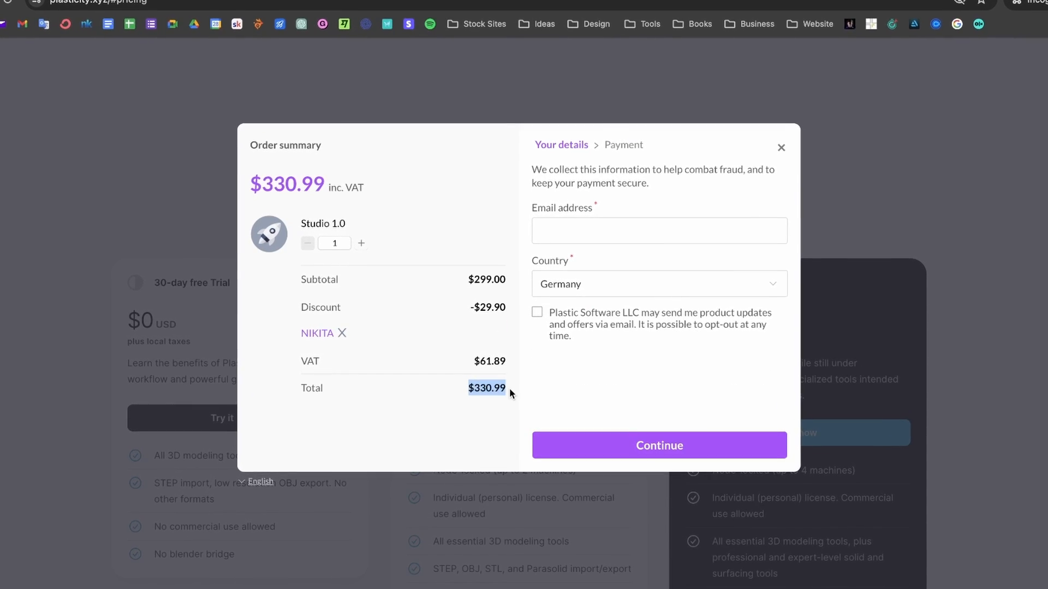